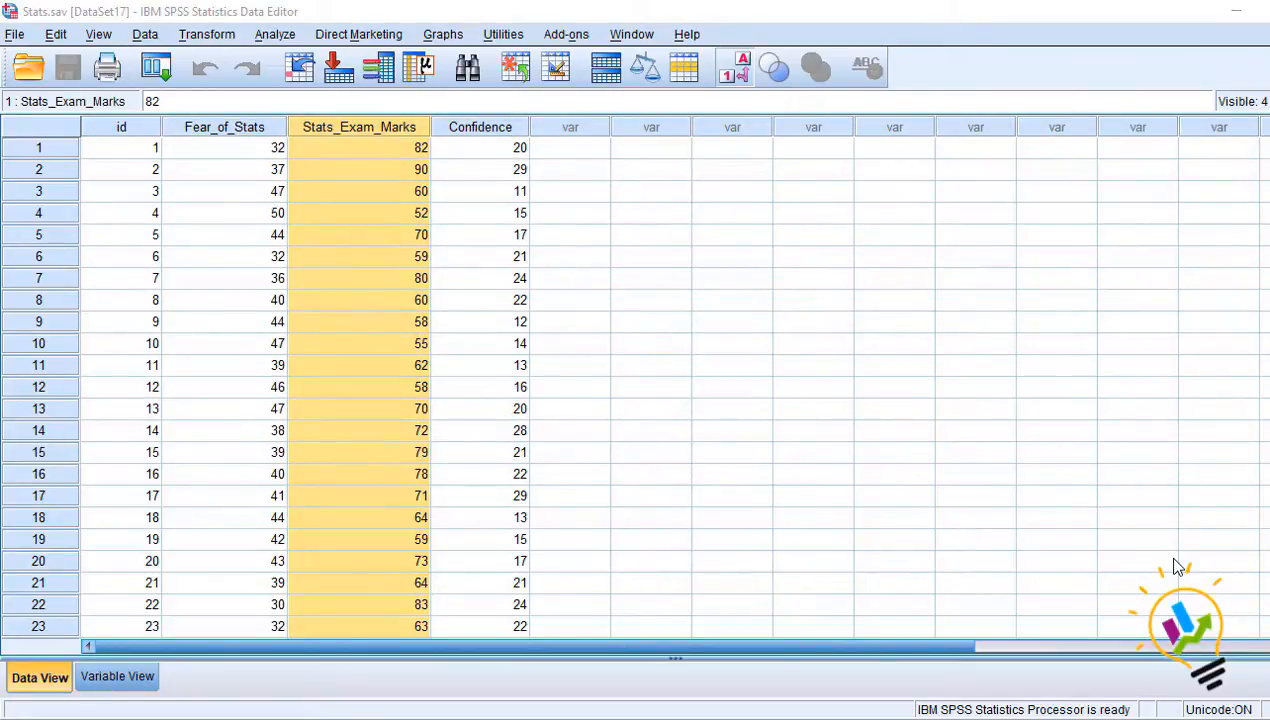
mouse_move(364, 300)
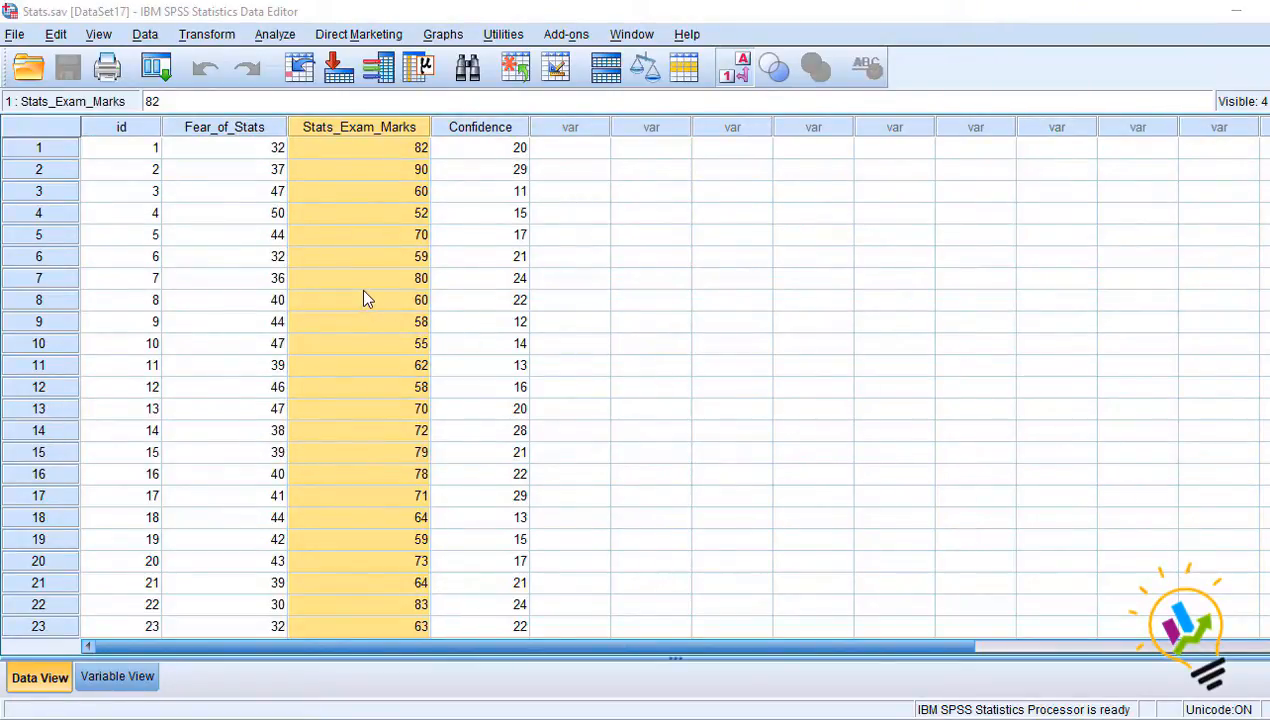
Inspect the Fear_of_Stats and Stats_Exam_Marks columns in the Data View
click(224, 148)
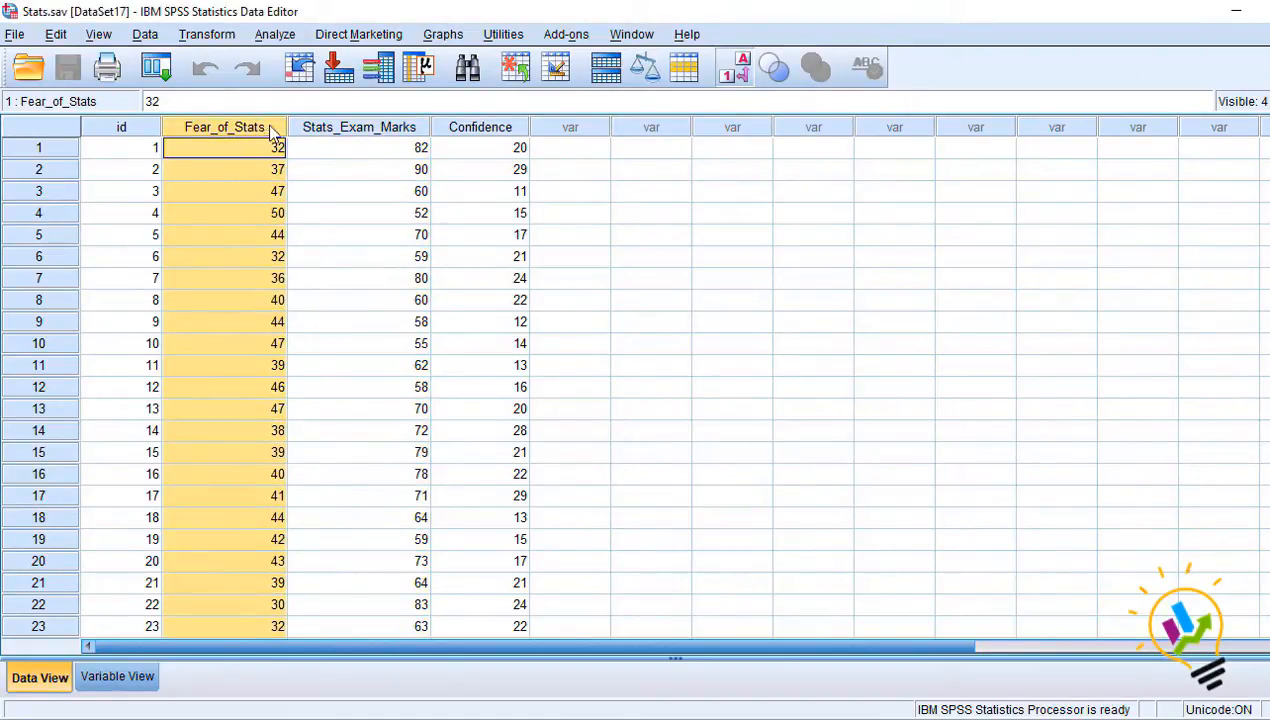
click(358, 128)
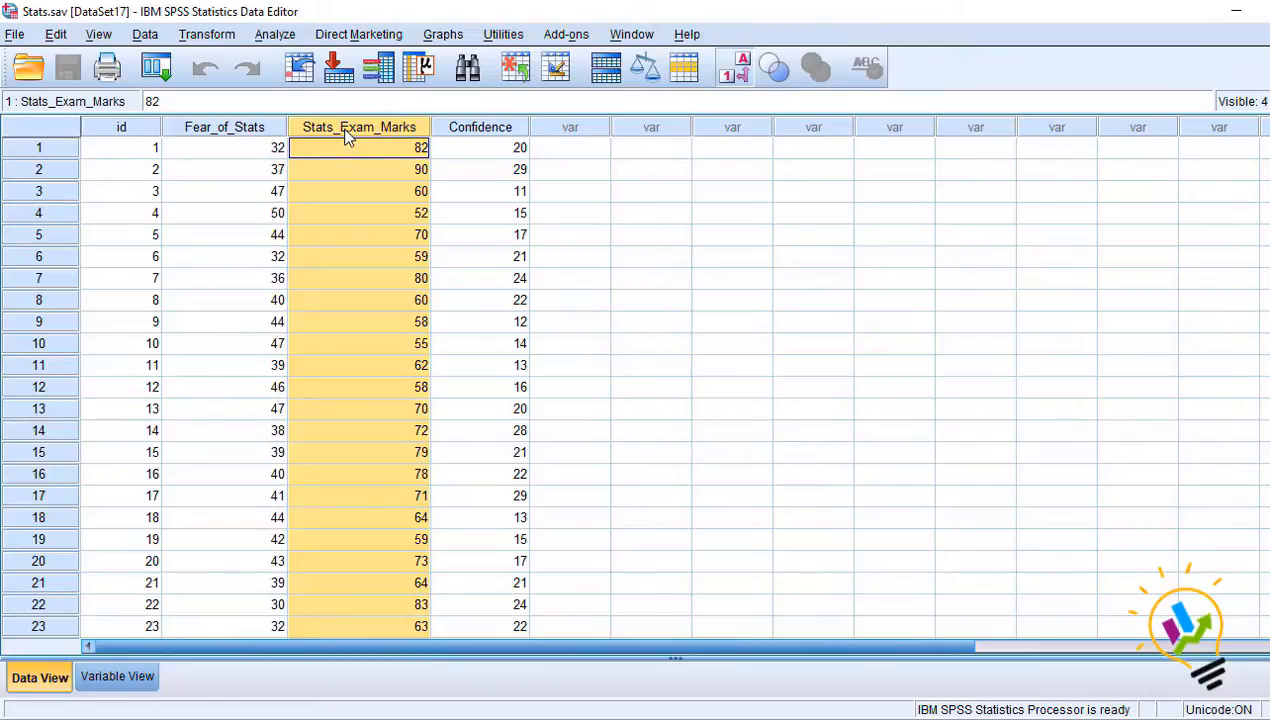
mouse_move(288, 128)
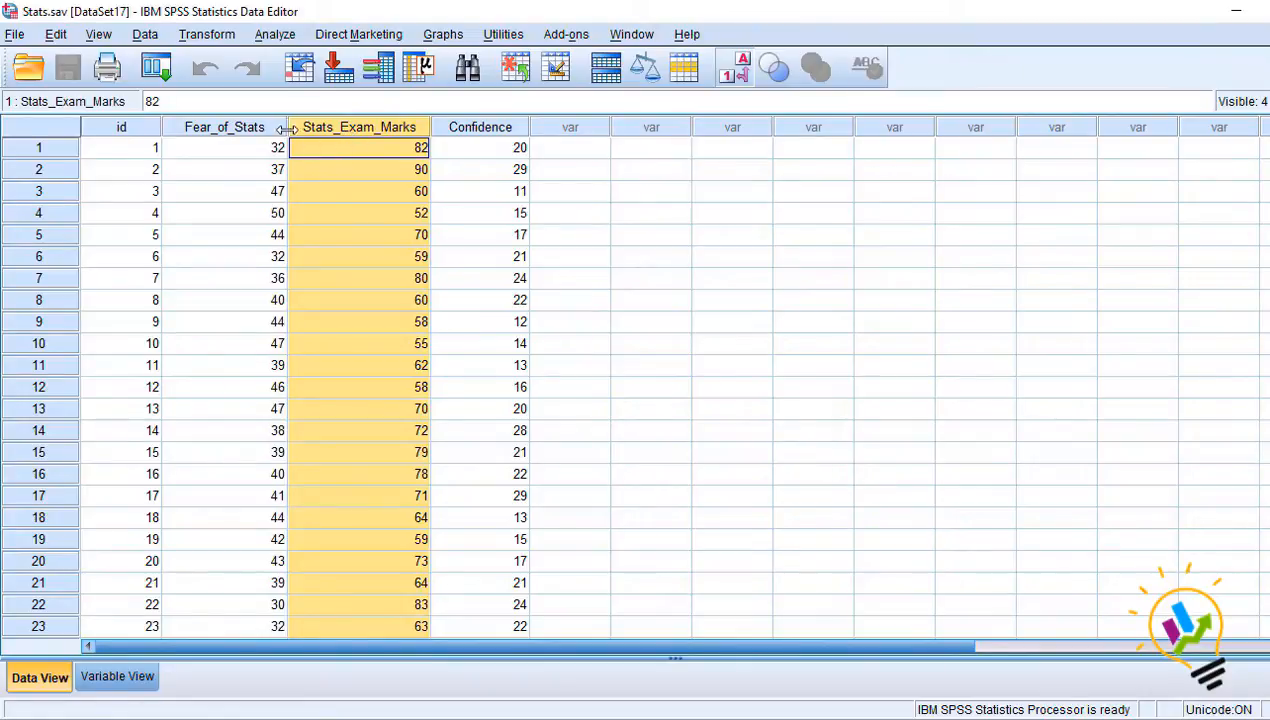
click(224, 126)
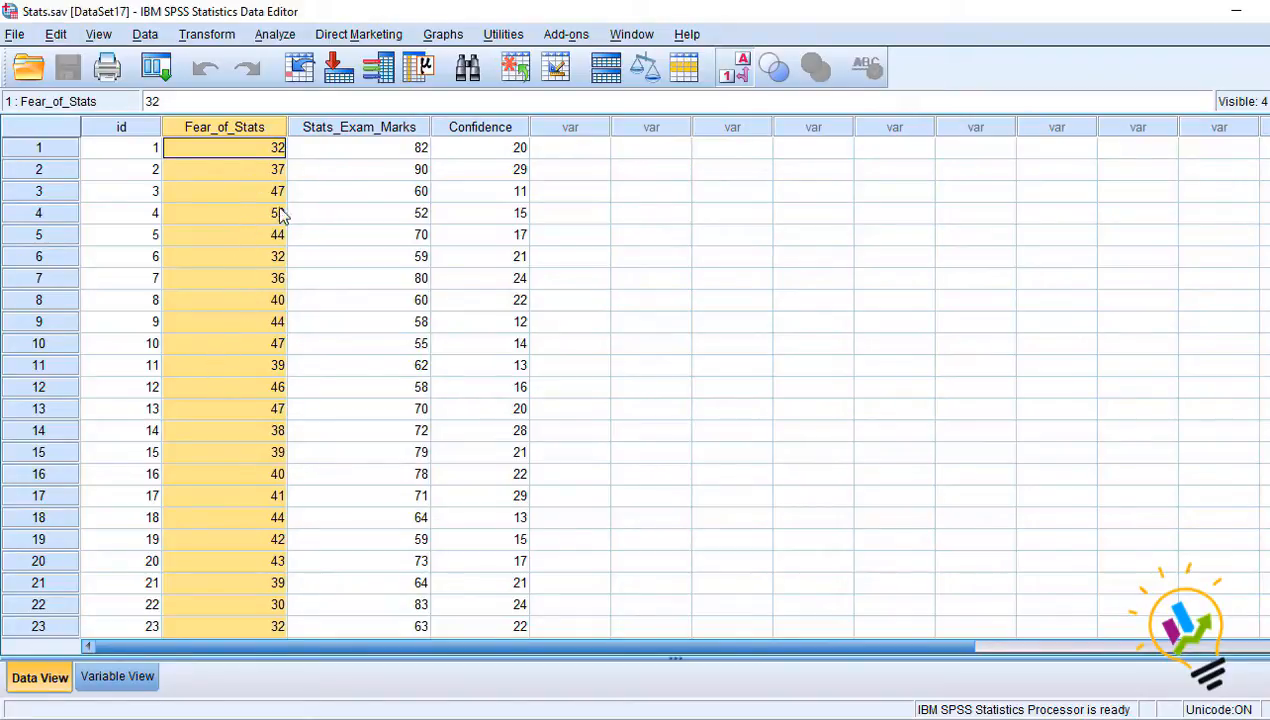
click(358, 148)
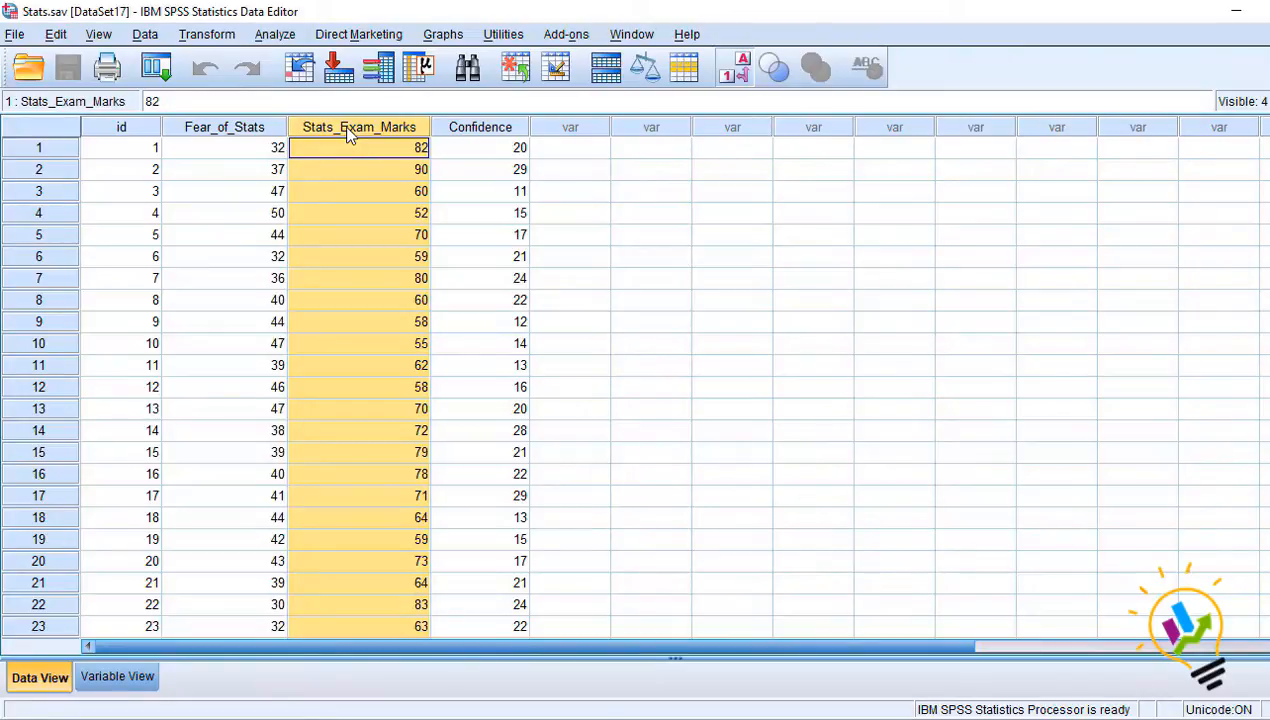
mouse_move(292, 44)
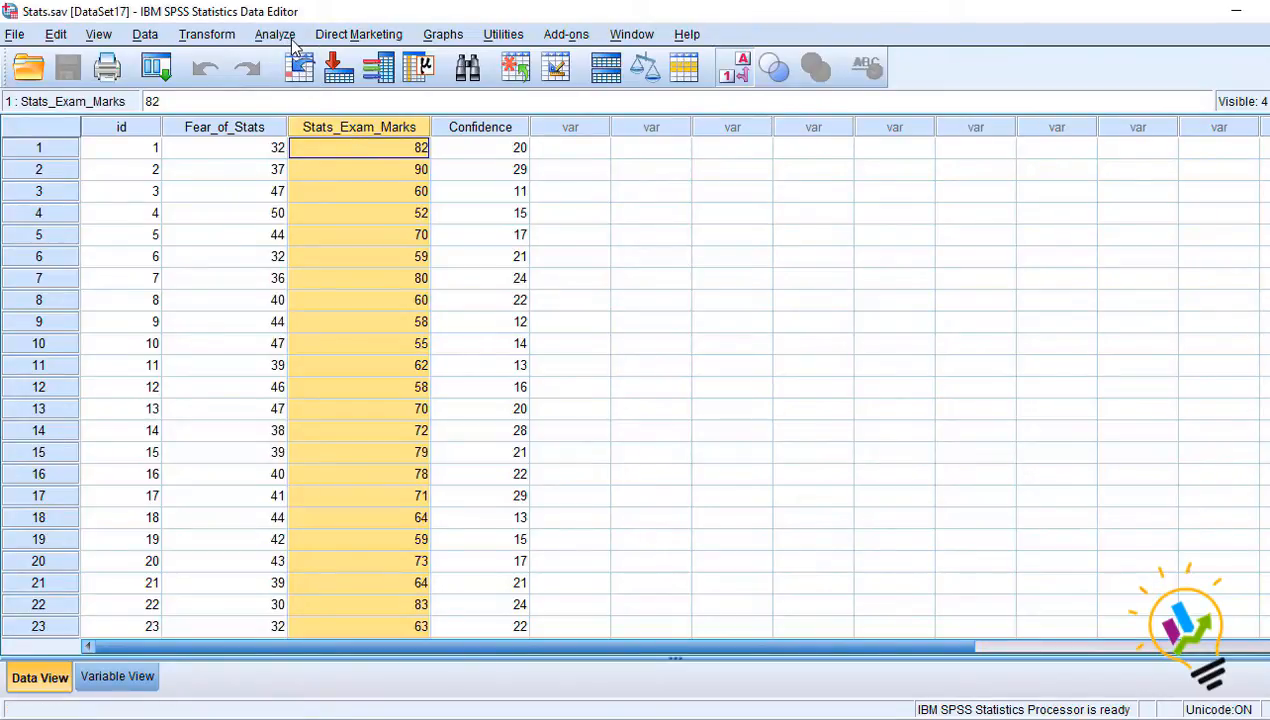
Run a two-tailed Pearson bivariate correlation on Fear_of_Stats and Stats_Exam_Marks via Analyze > Correlate
click(274, 34)
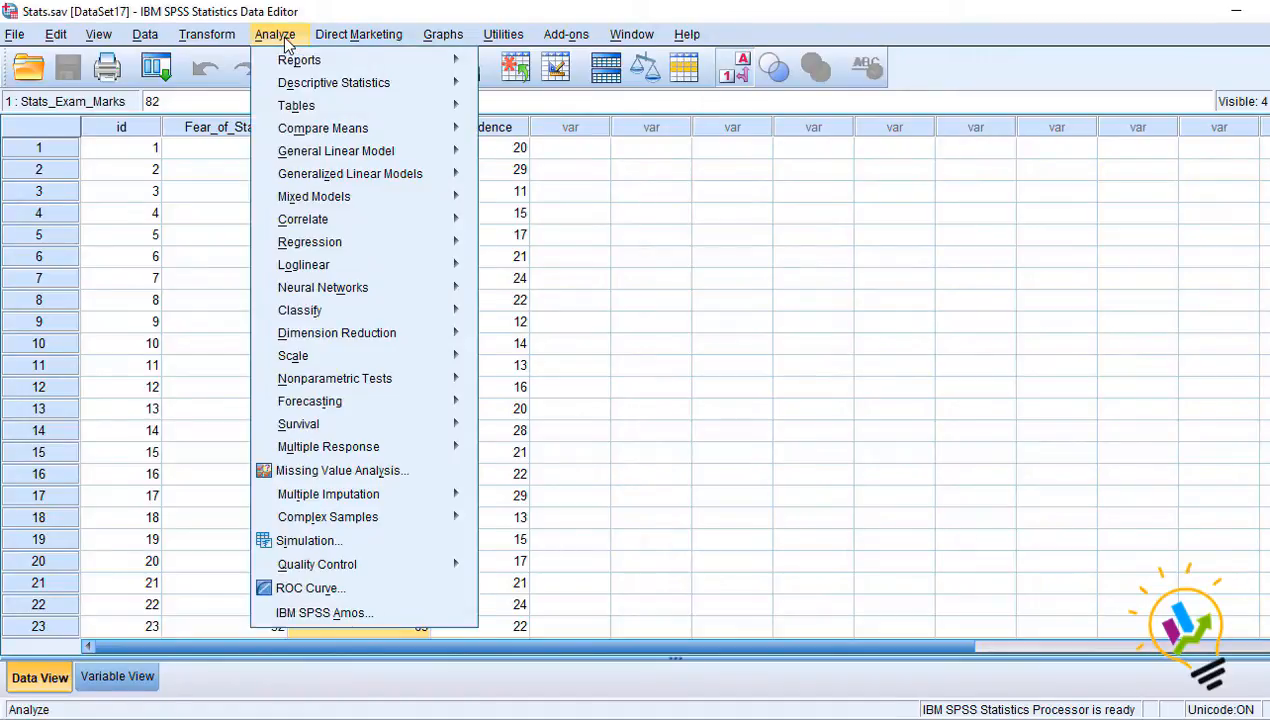
mouse_move(314, 196)
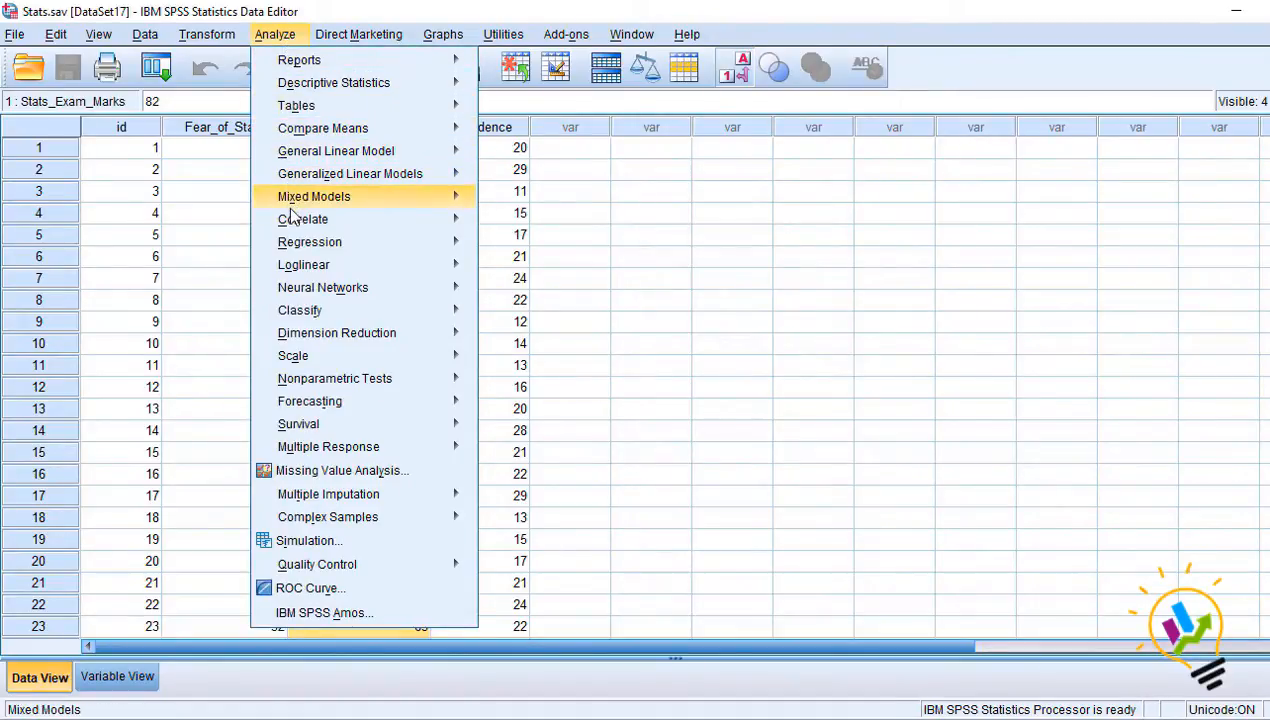
mouse_move(302, 218)
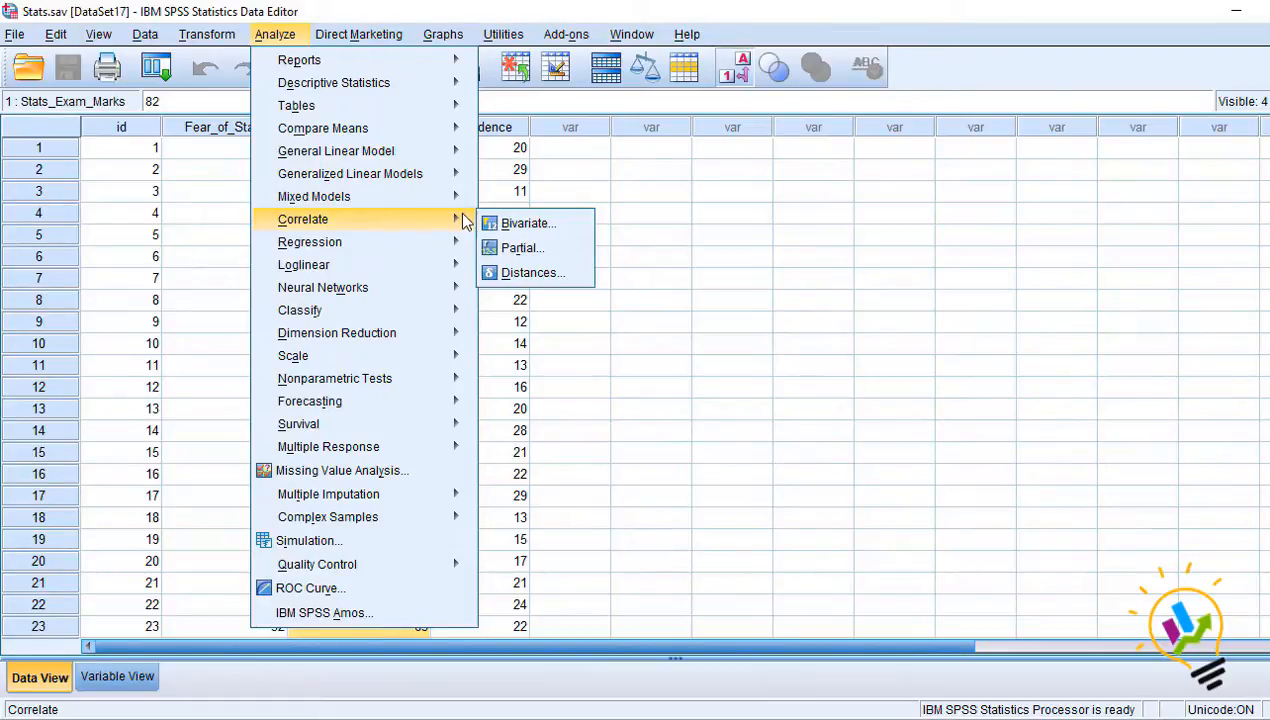
click(528, 224)
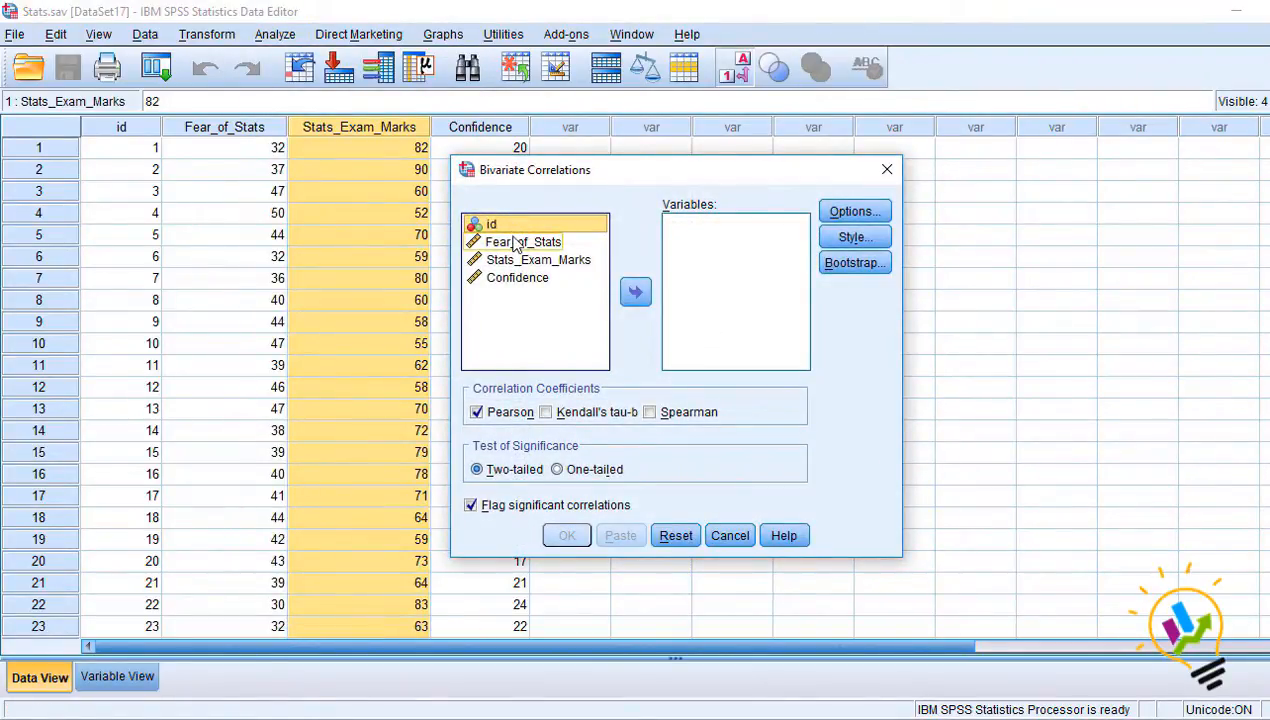
click(524, 240)
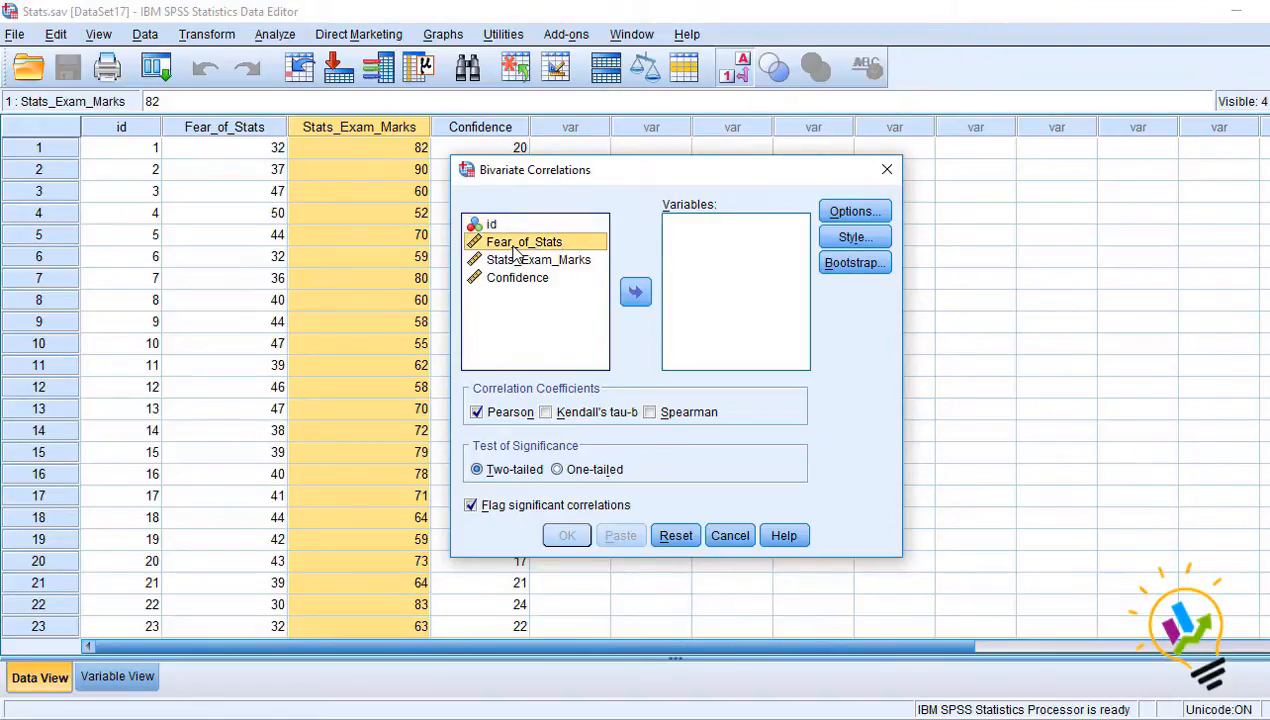
click(636, 292)
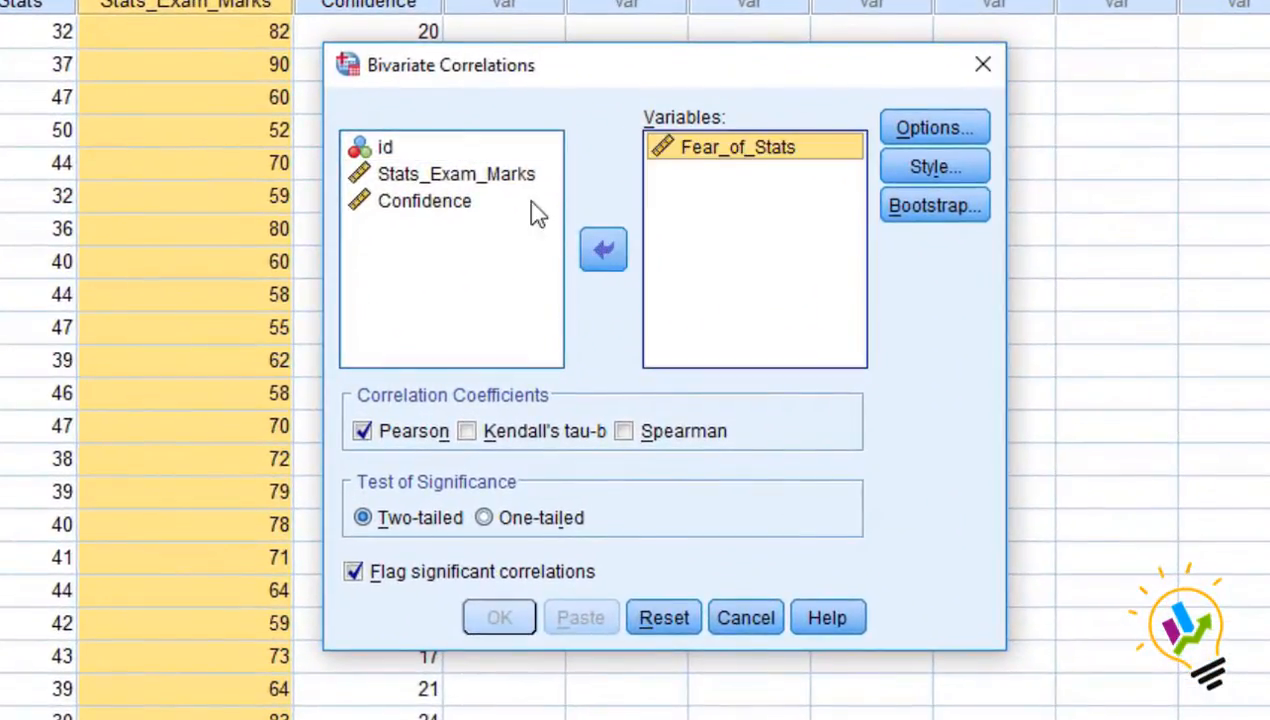
click(456, 172)
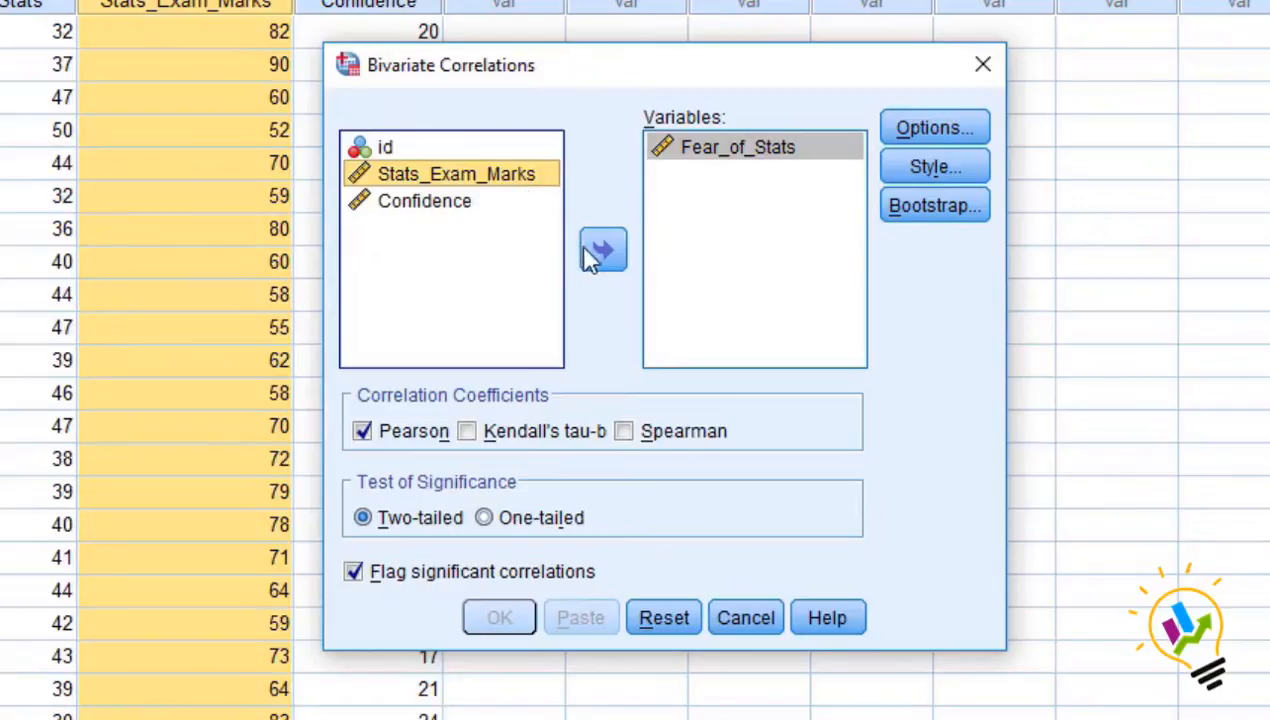
click(602, 248)
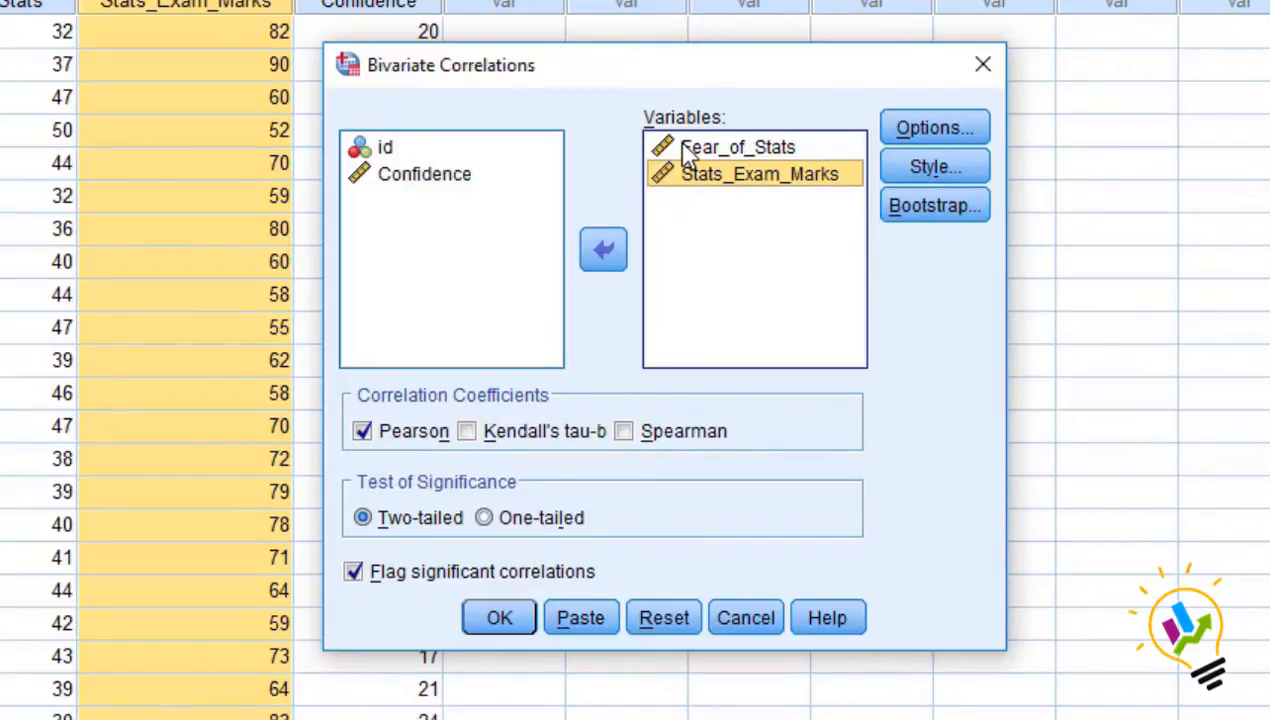
click(738, 148)
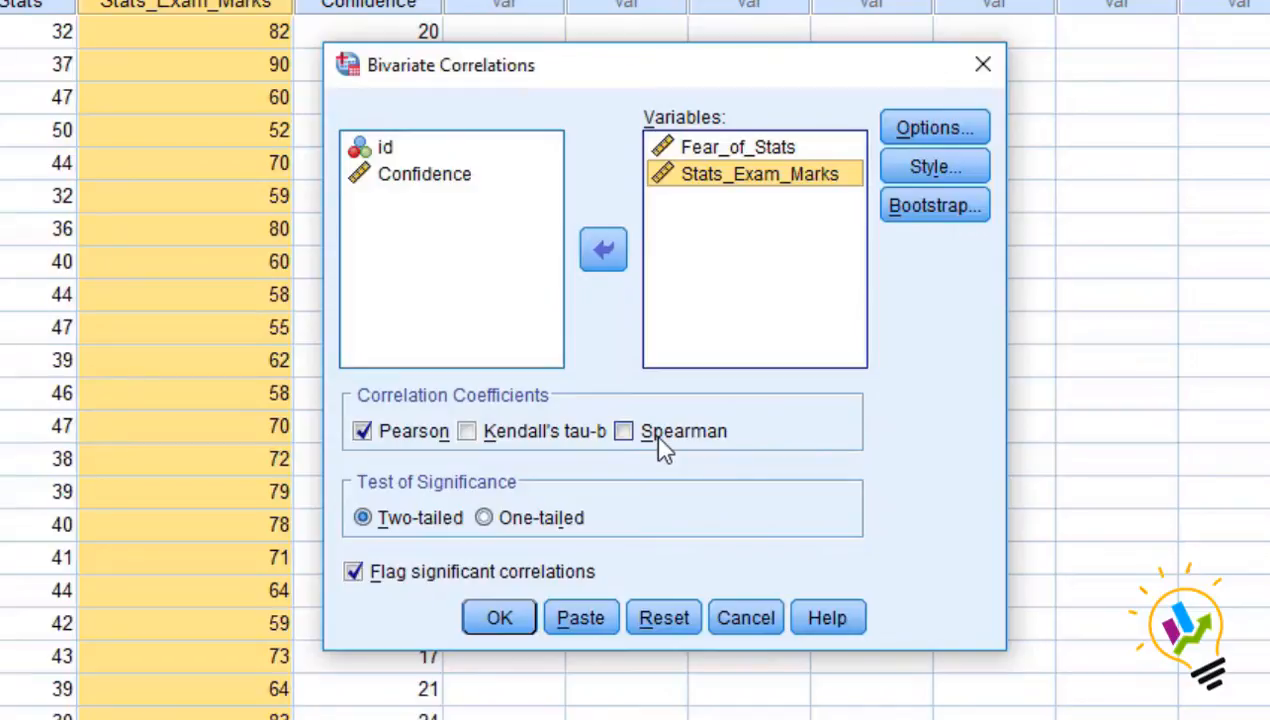
click(500, 616)
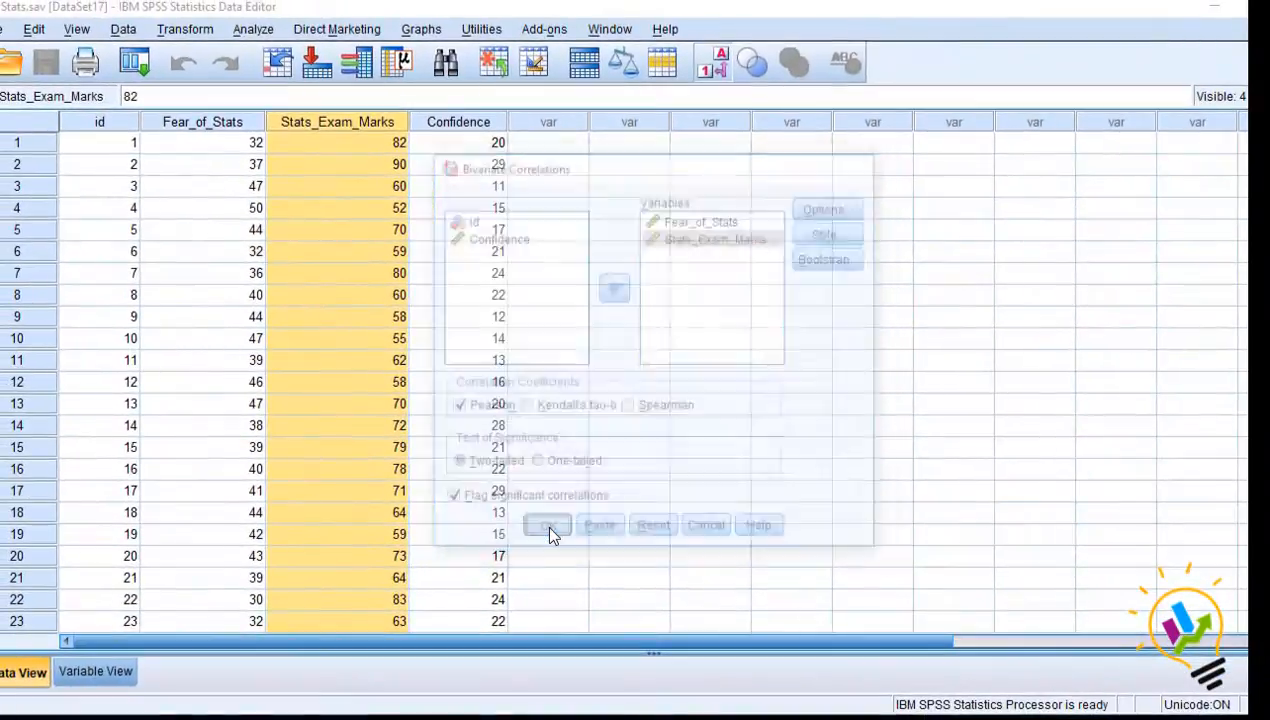
click(548, 524)
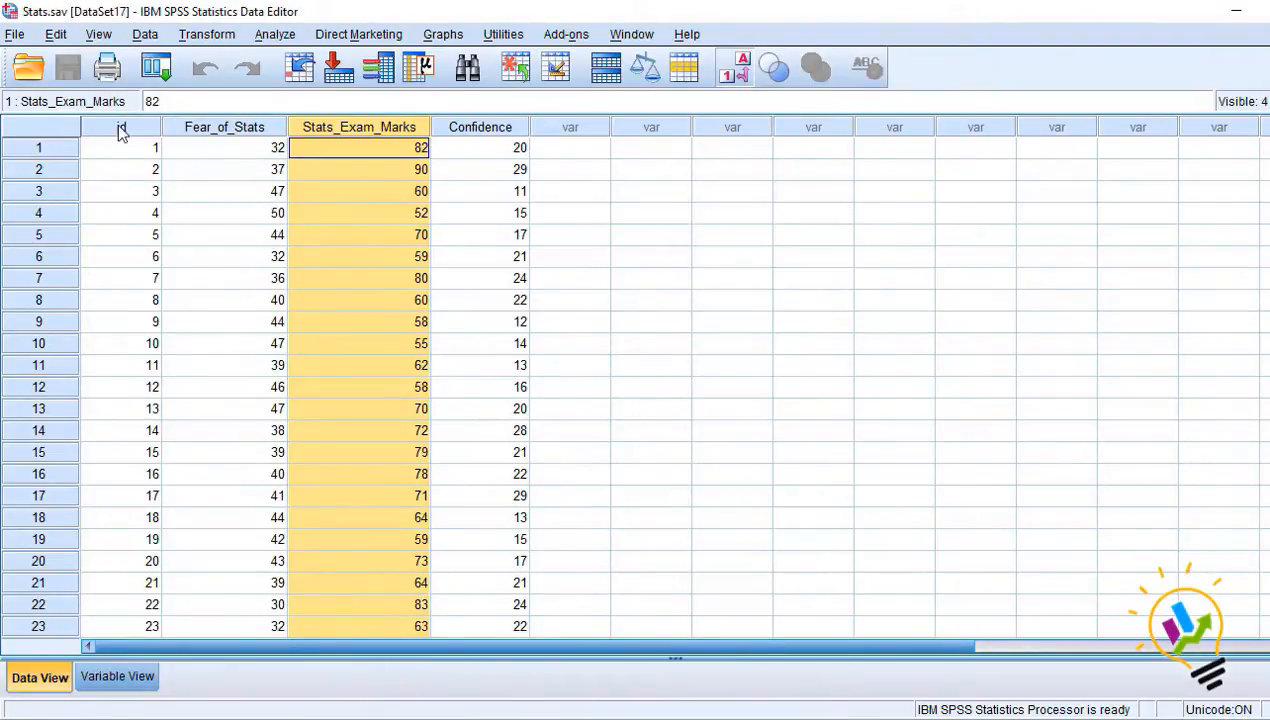
click(224, 148)
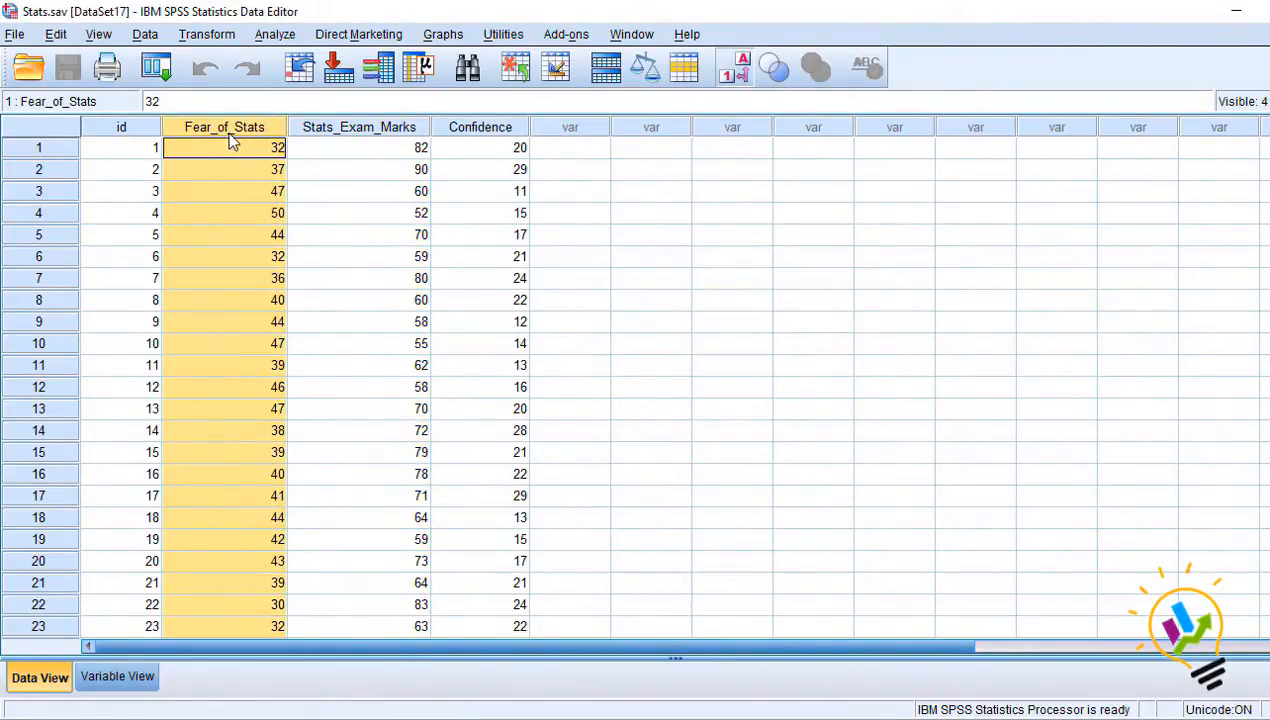
click(358, 126)
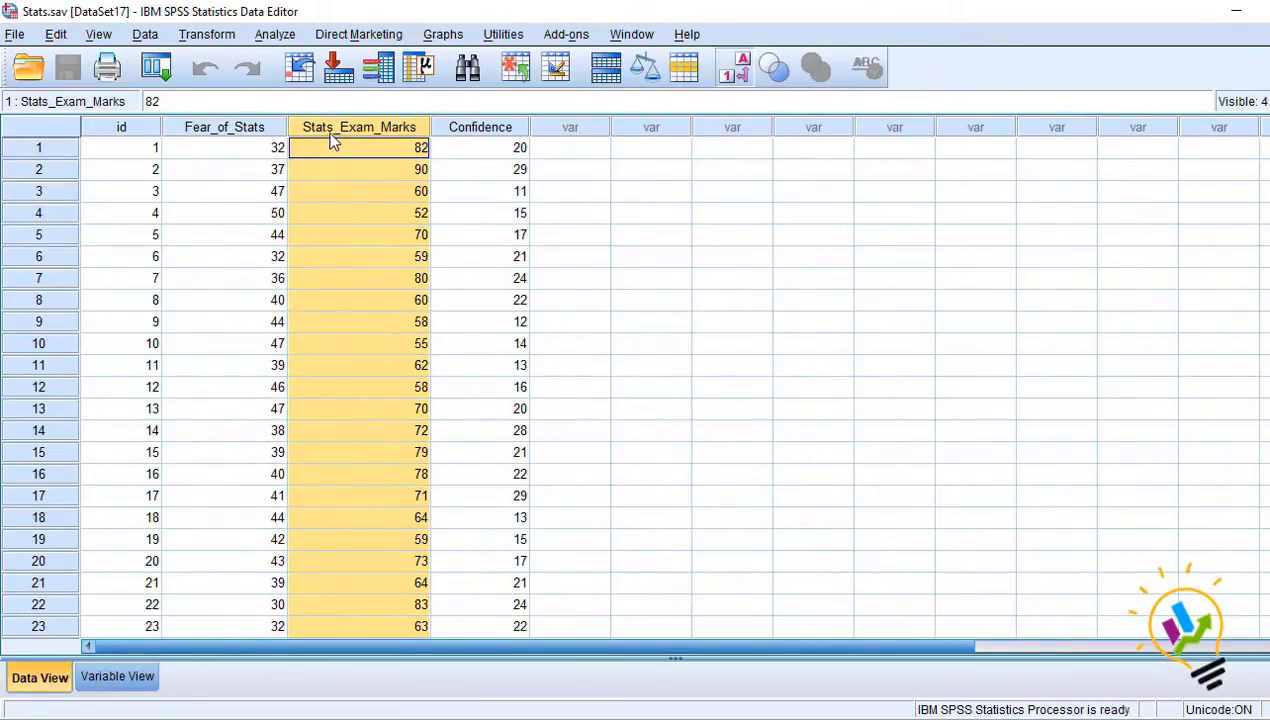
click(480, 126)
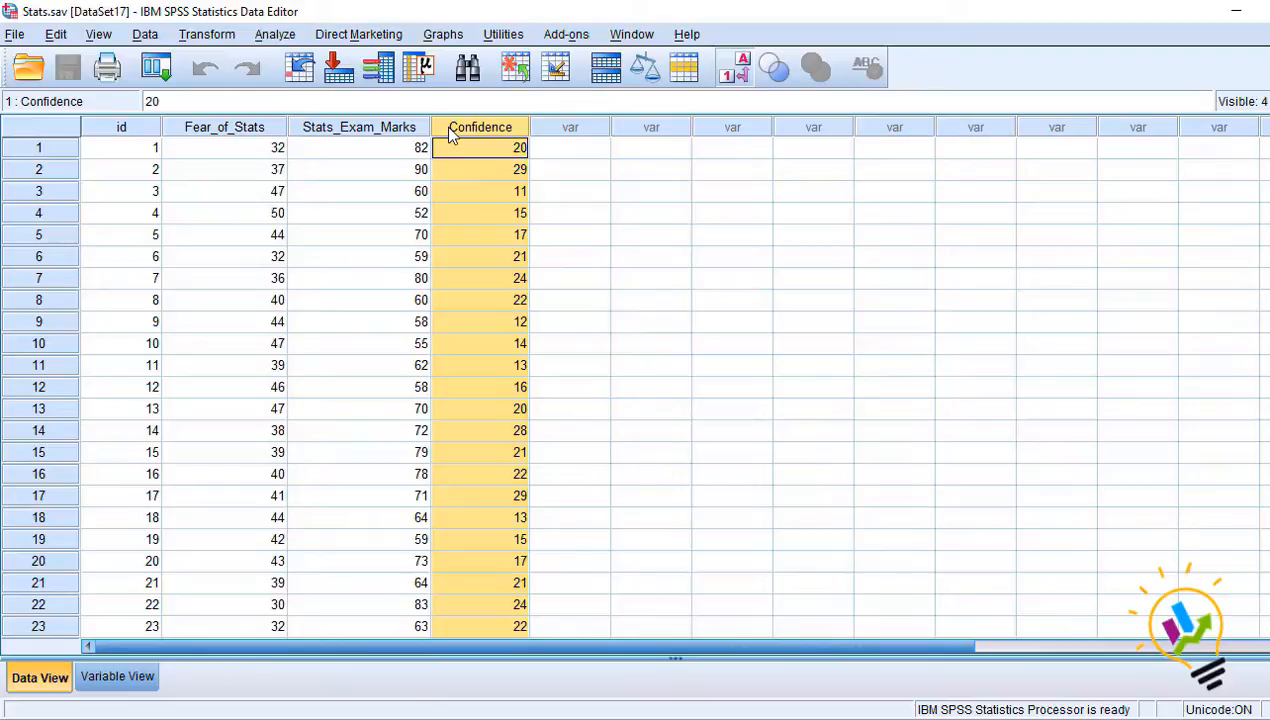
click(224, 126)
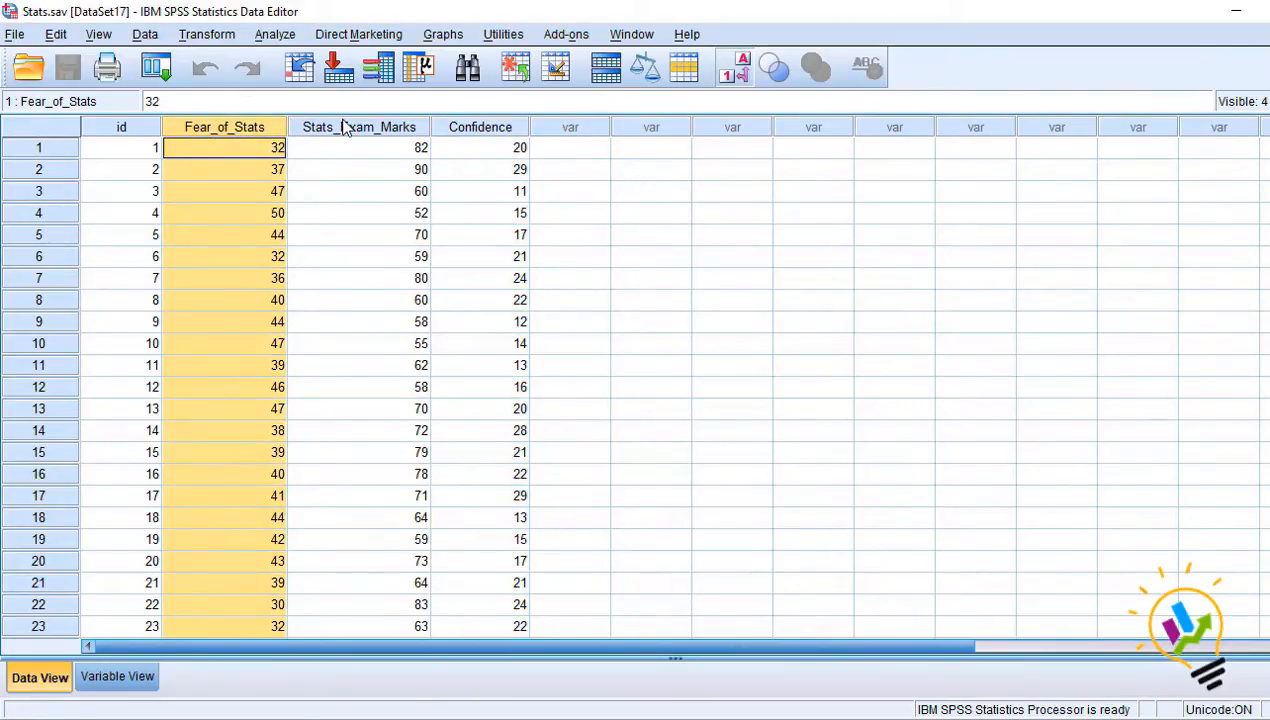
click(118, 676)
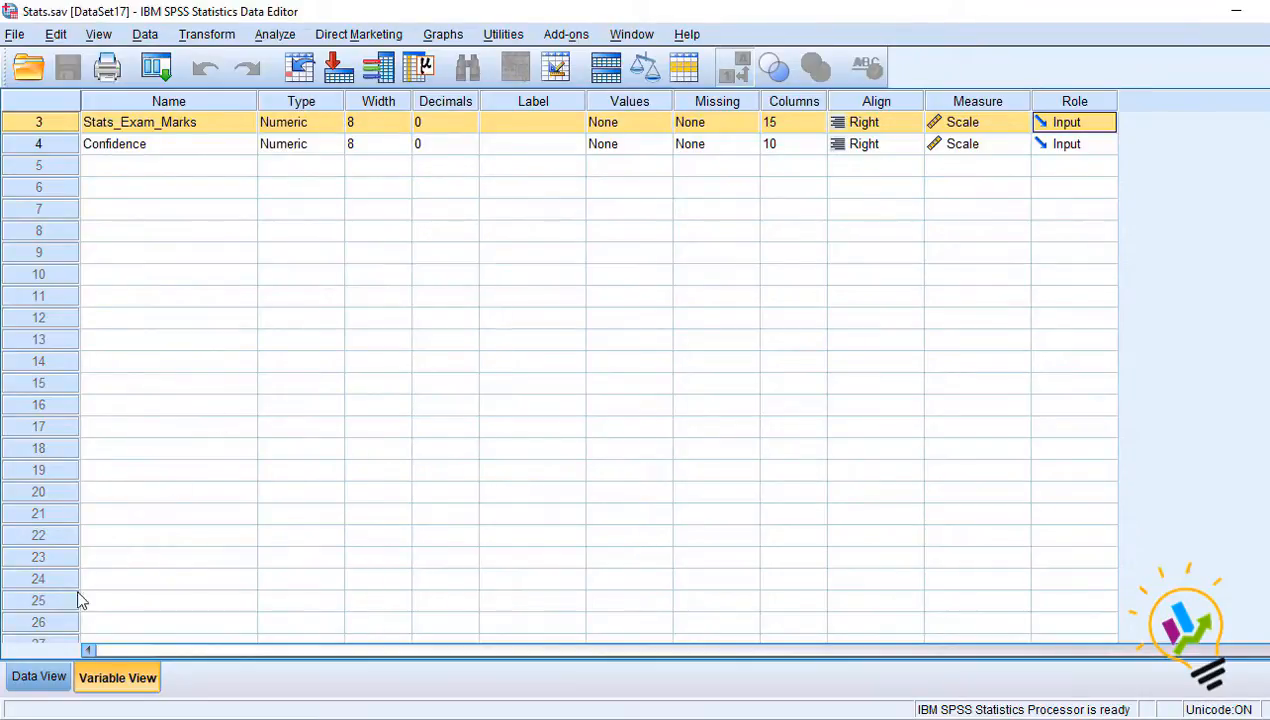
click(38, 676)
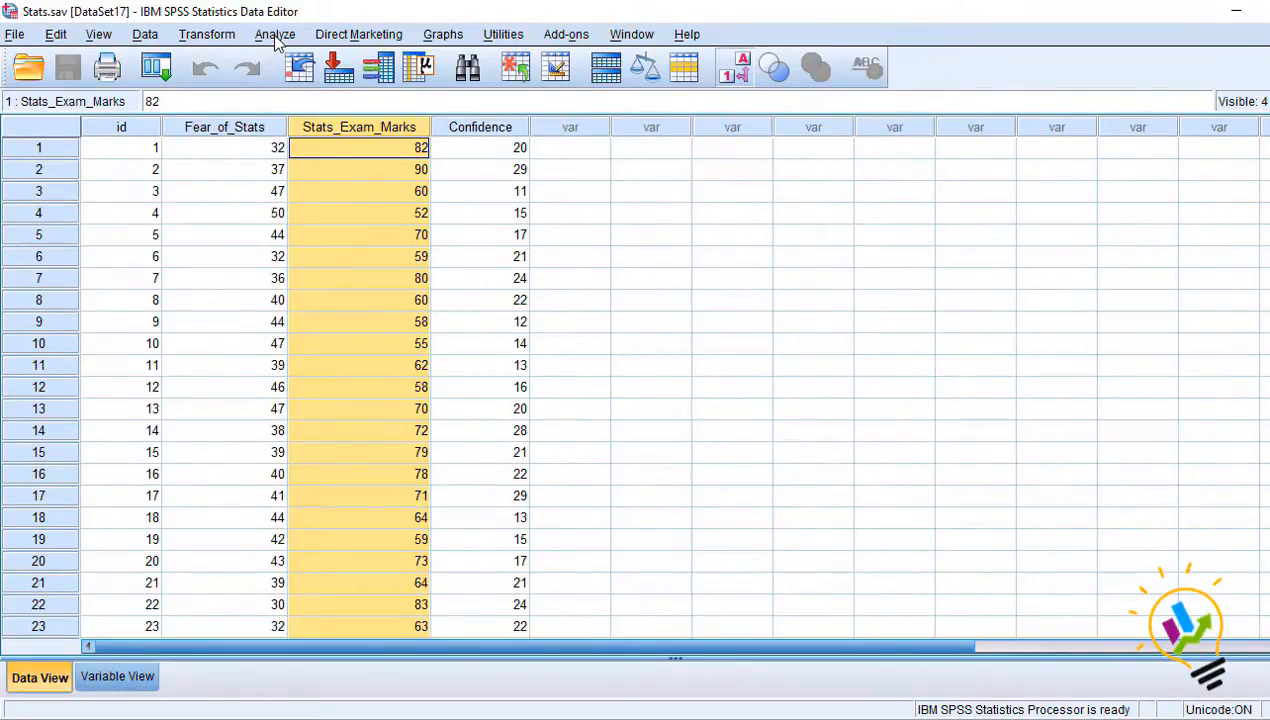
Run a partial correlation of Fear_of_Stats and Stats_Exam_Marks with Confidence as the controlling variable
click(276, 34)
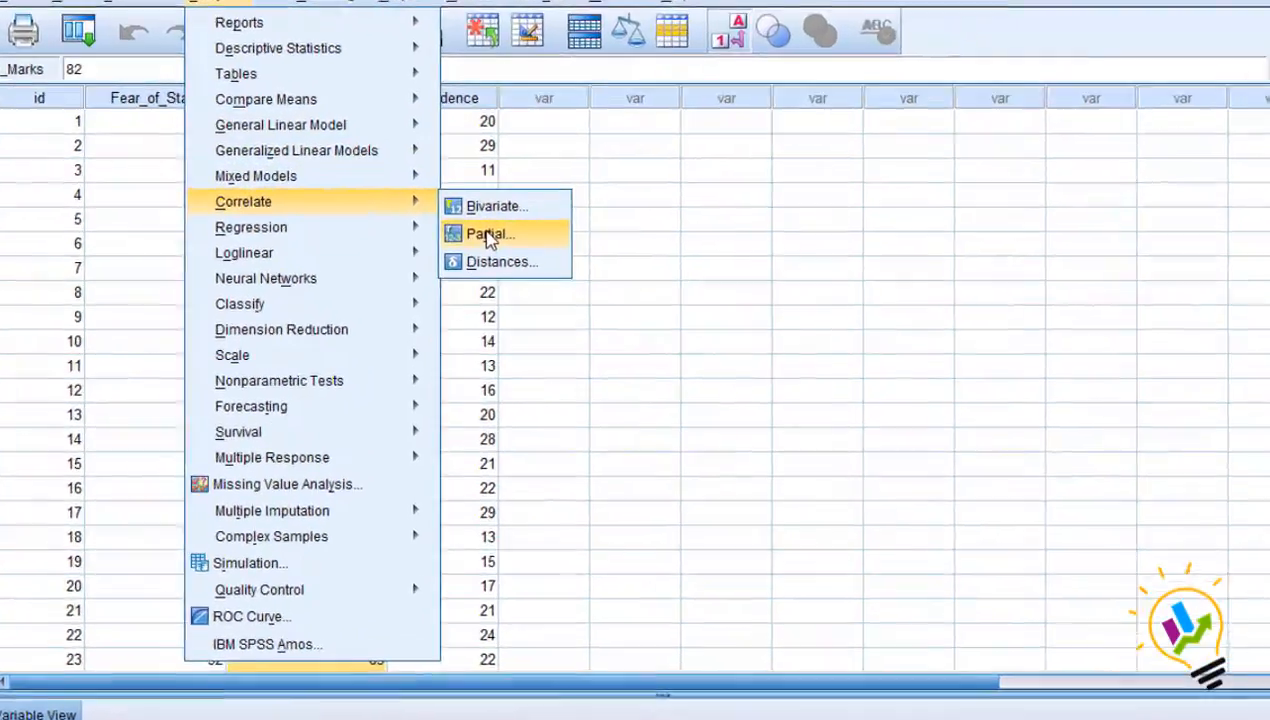
click(488, 232)
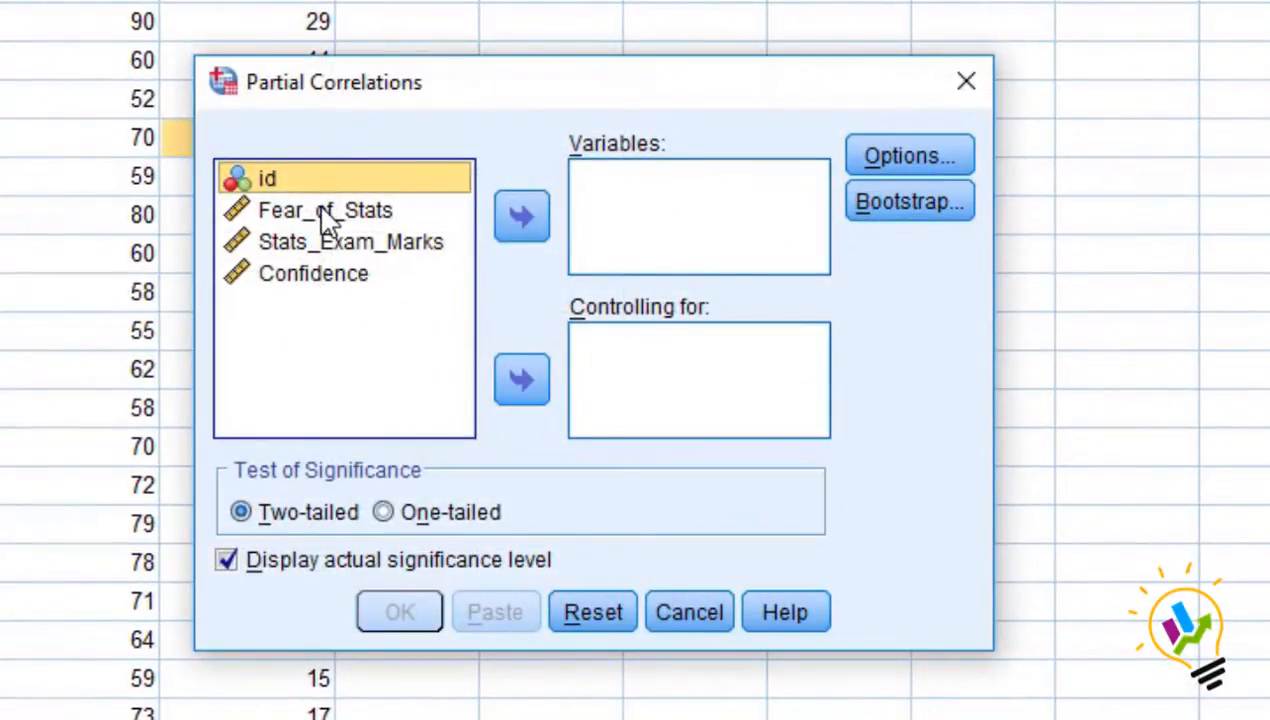
click(520, 216)
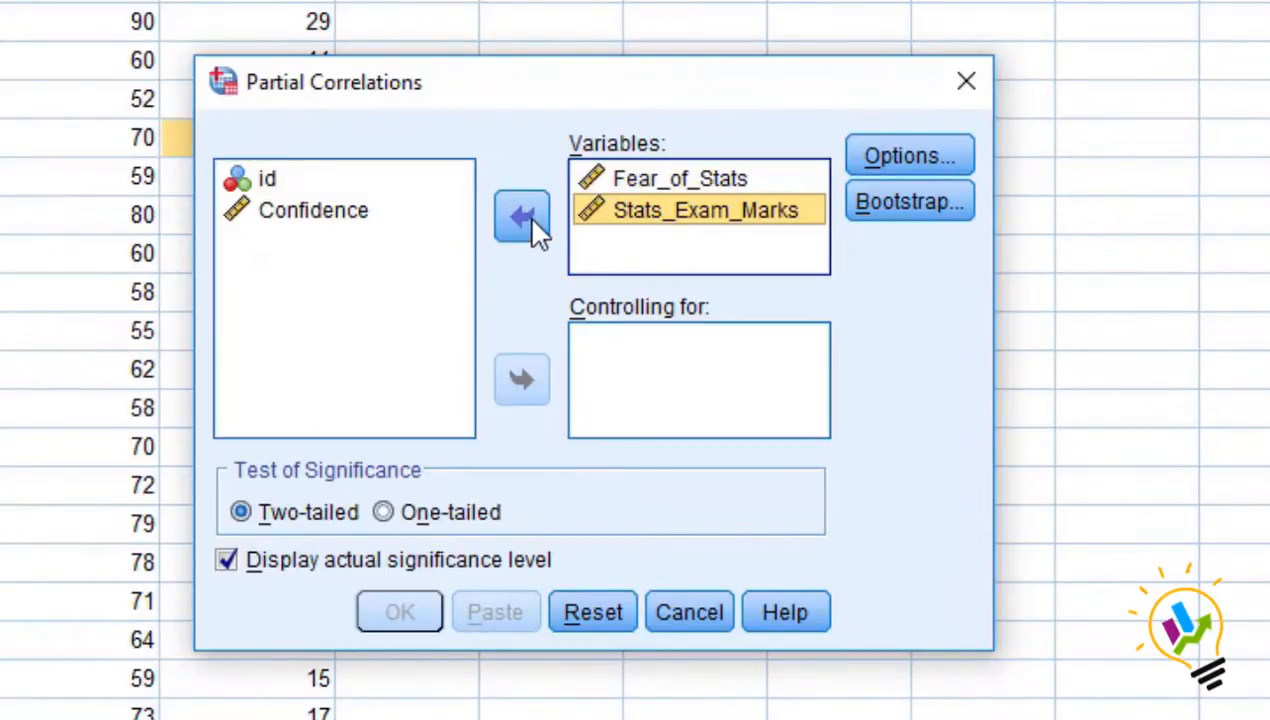
click(312, 210)
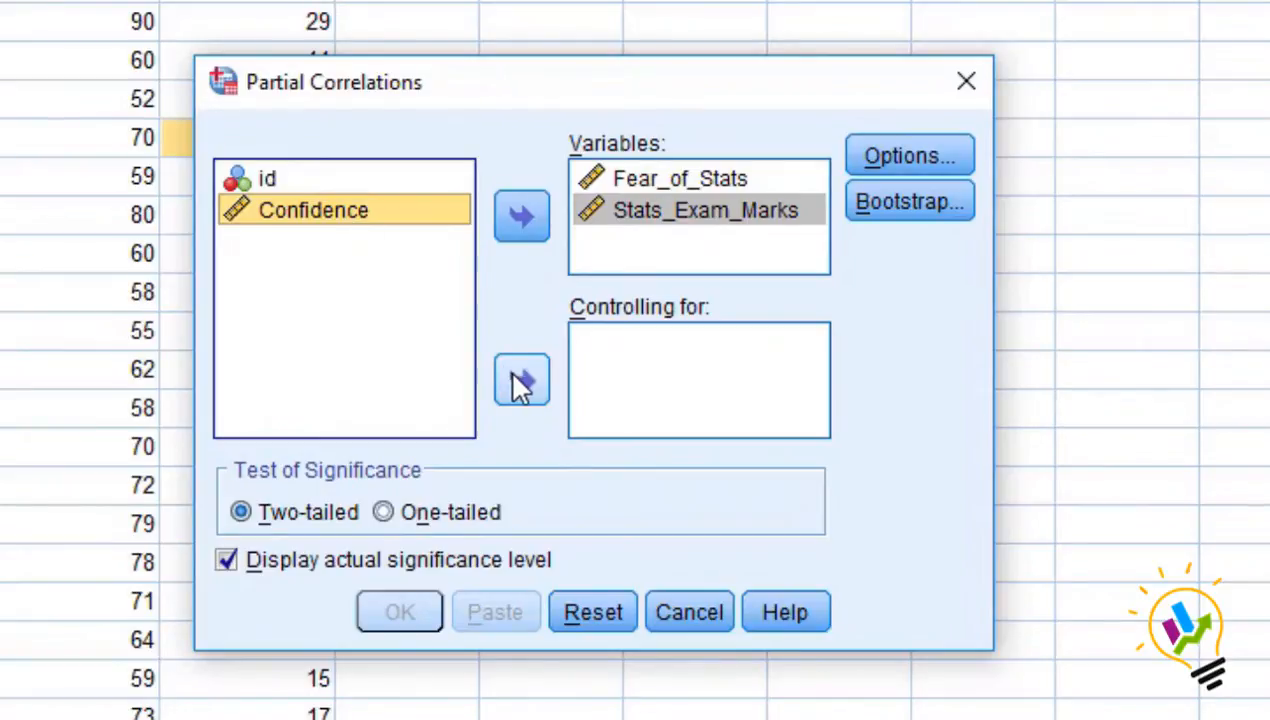
click(520, 380)
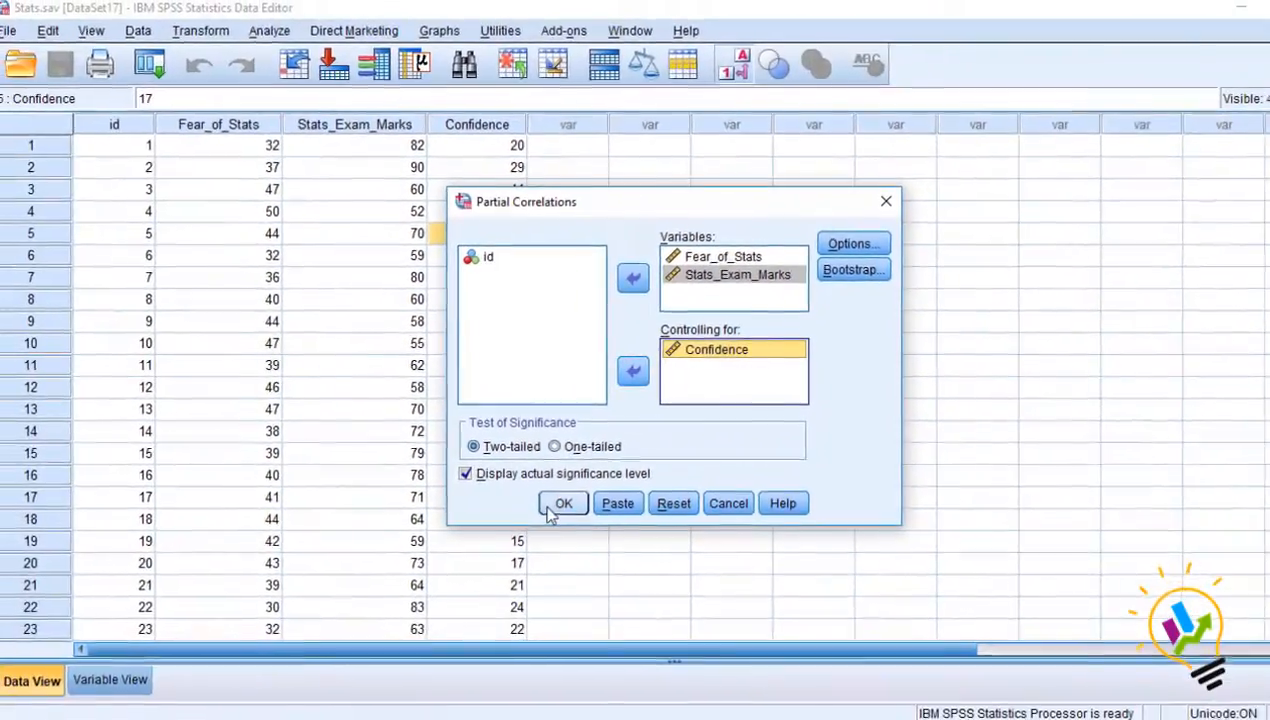
click(564, 504)
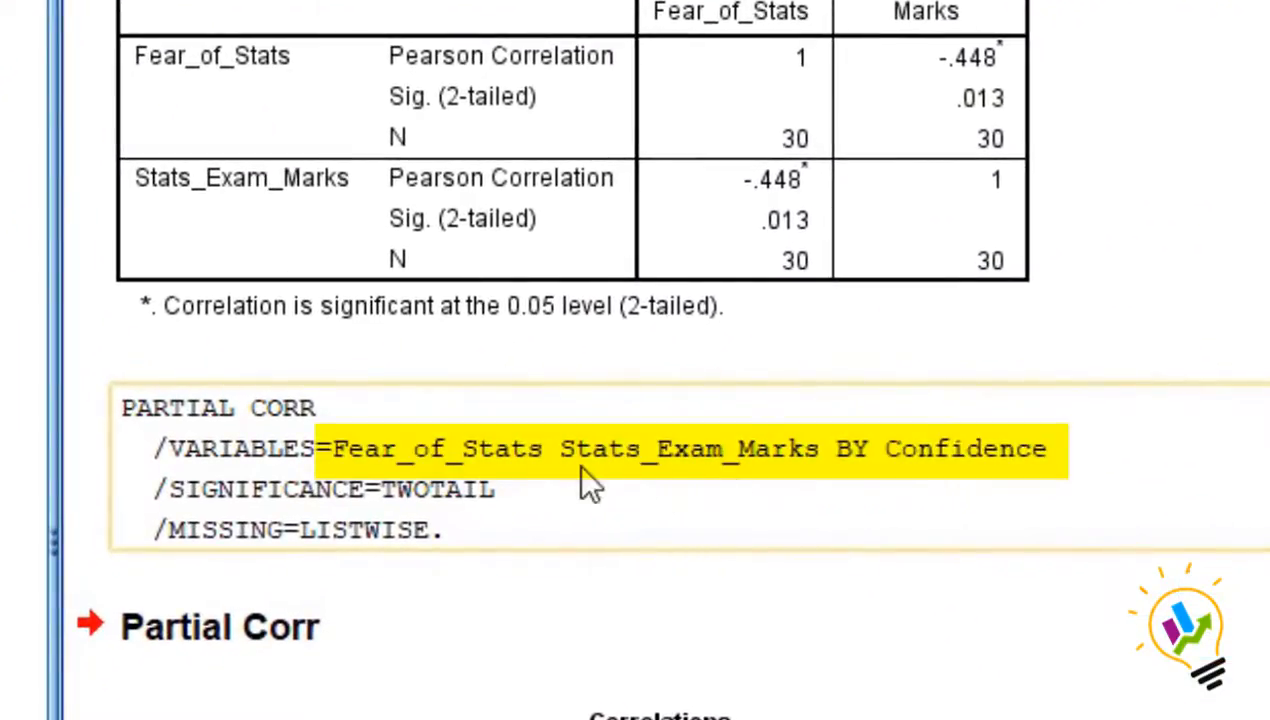
mouse_move(564, 486)
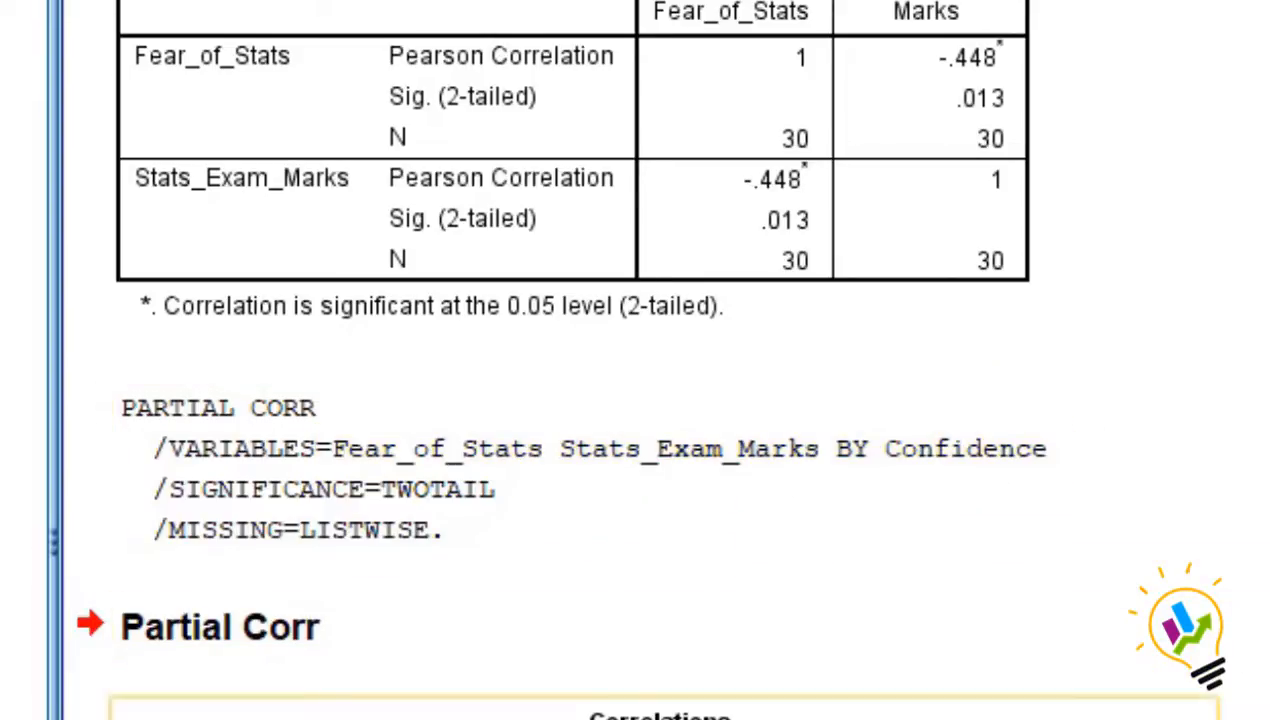
Scroll the Output Viewer to the Partial Corr table showing -.294, p = .122, df 27
scroll(down, 3)
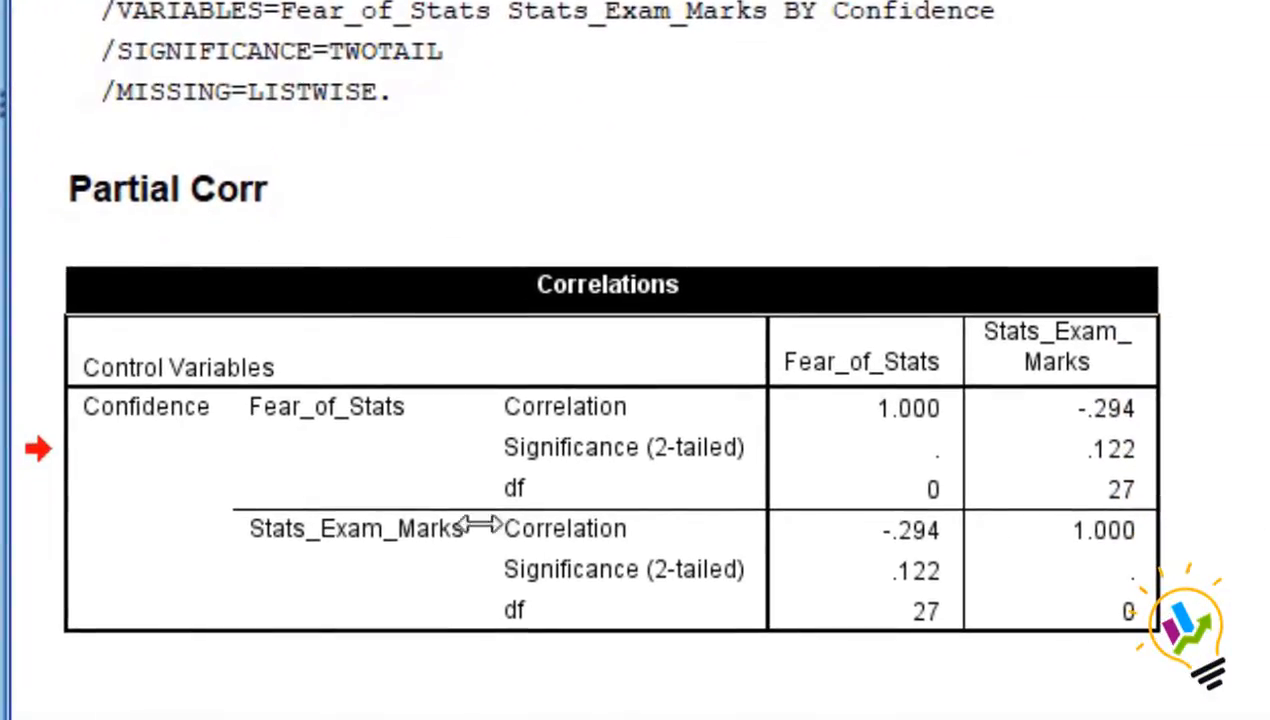